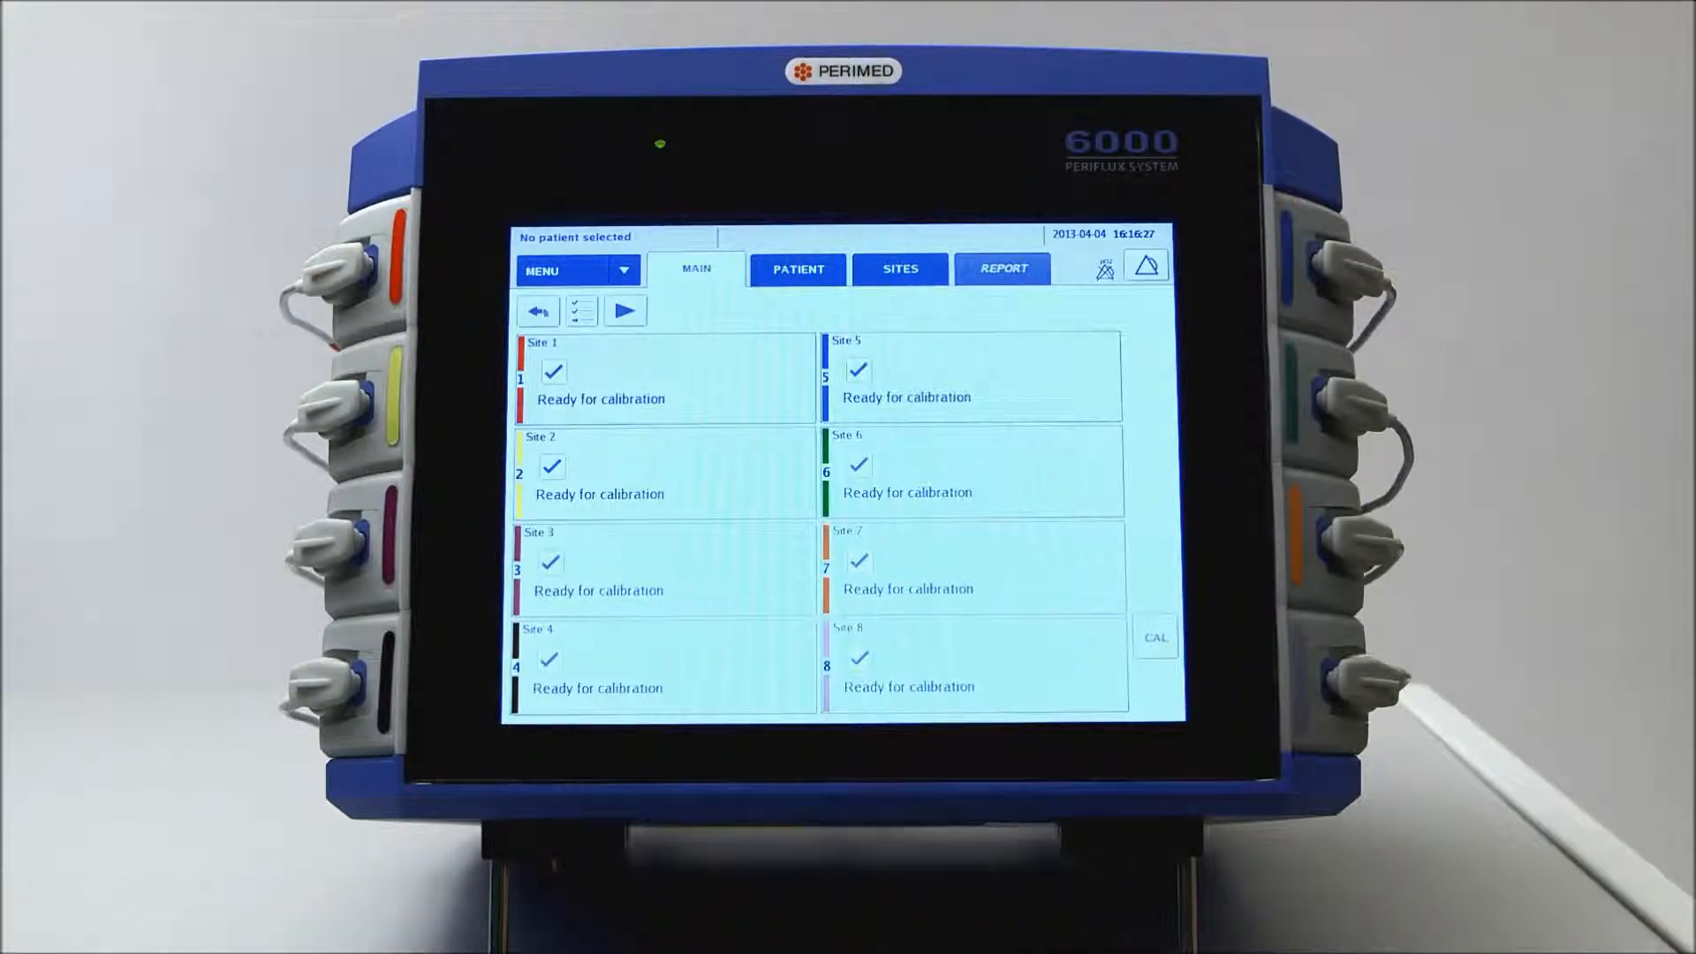
- Begin calibration with CAL so all eight electrode sites show live pO2 readings
{"action": "left_click", "coordinate": [1154, 638]}
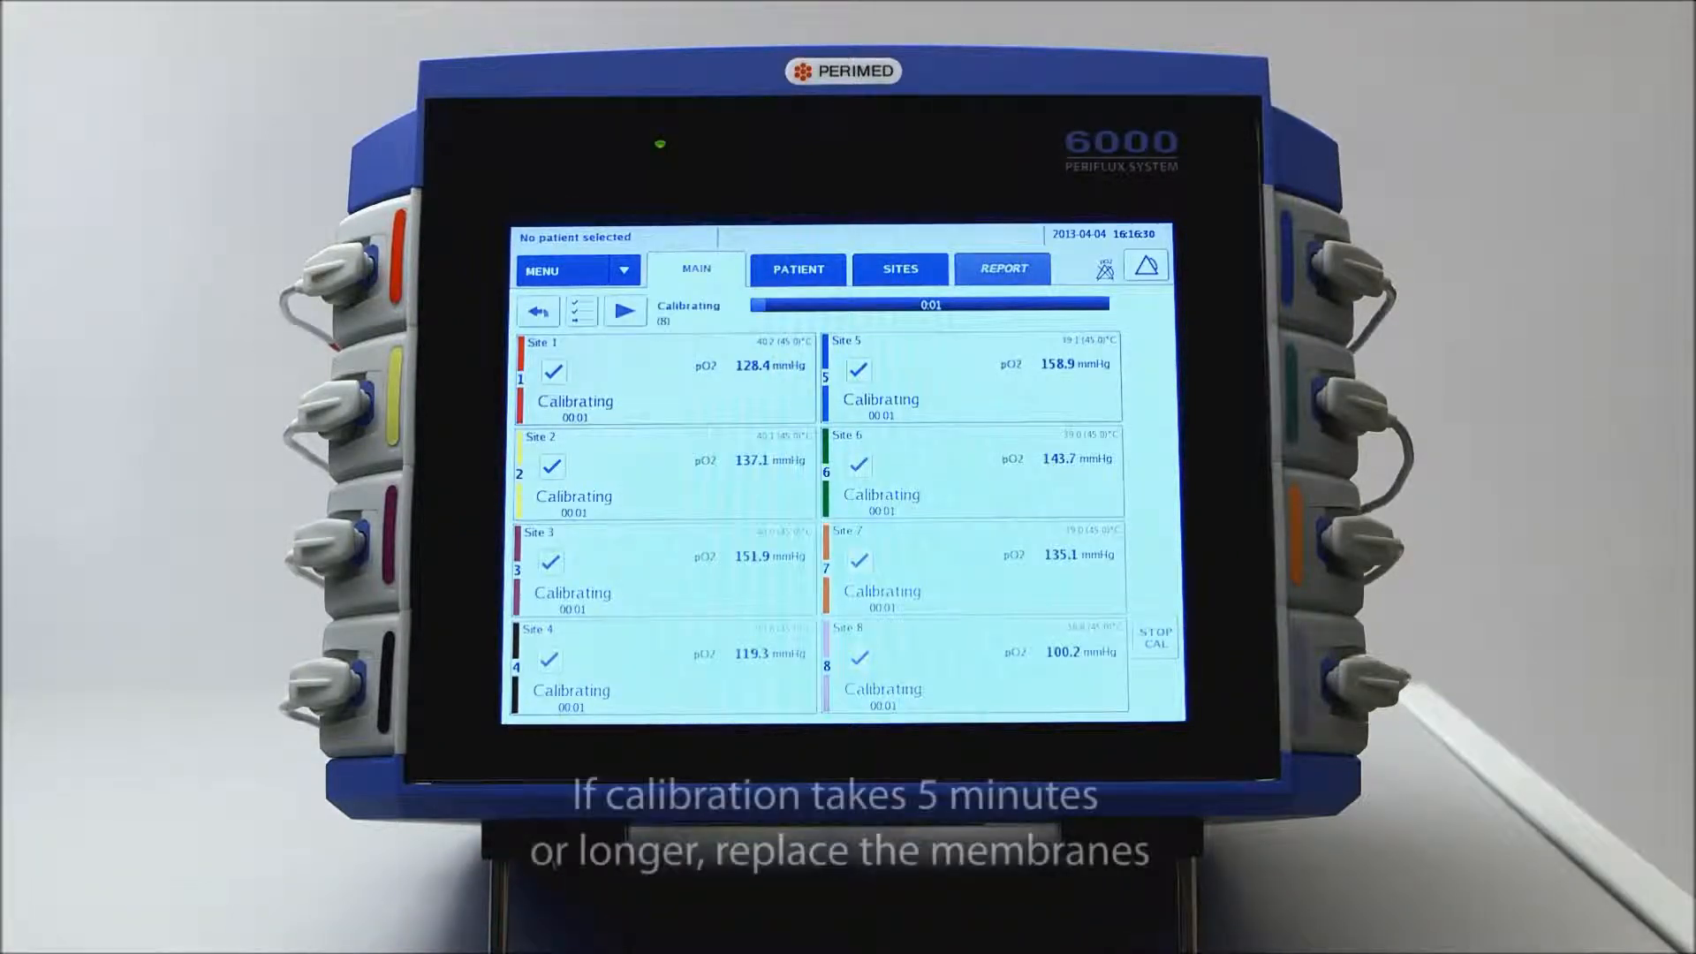